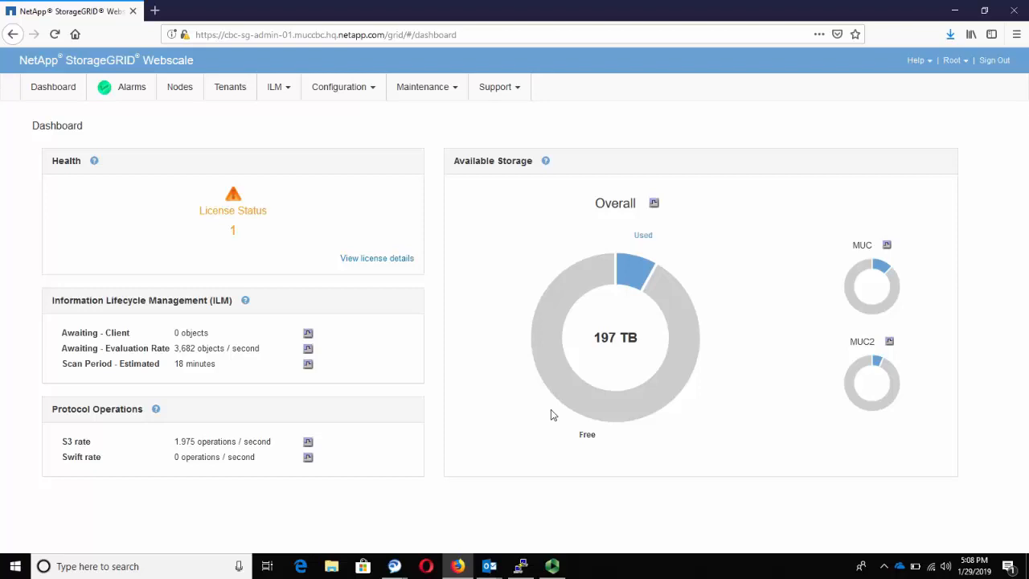
Show the Configuration menu options from the grid dashboard.
{"action": "left_click", "coordinate": [344, 87]}
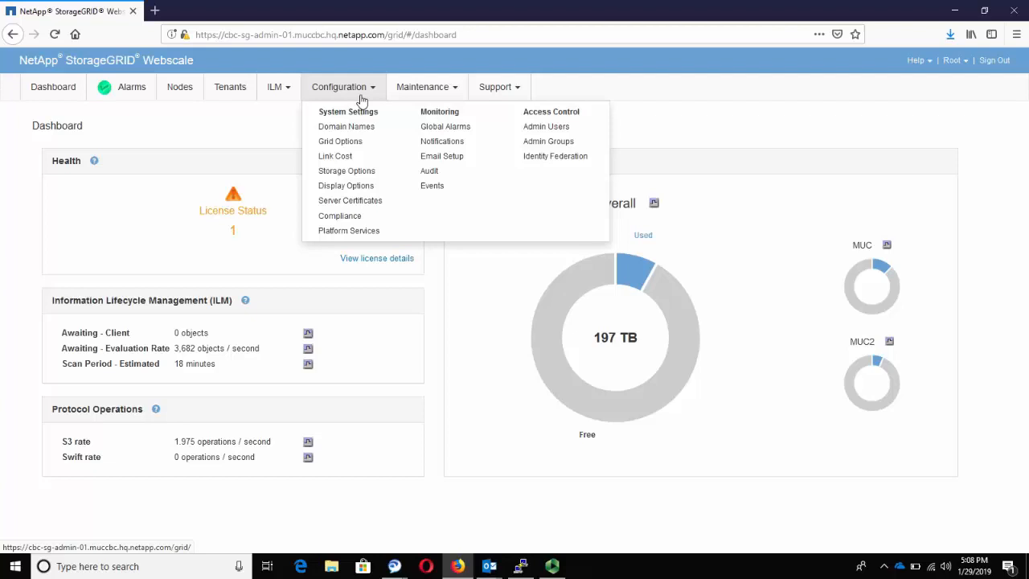
{"action": "mouse_move", "coordinate": [442, 155]}
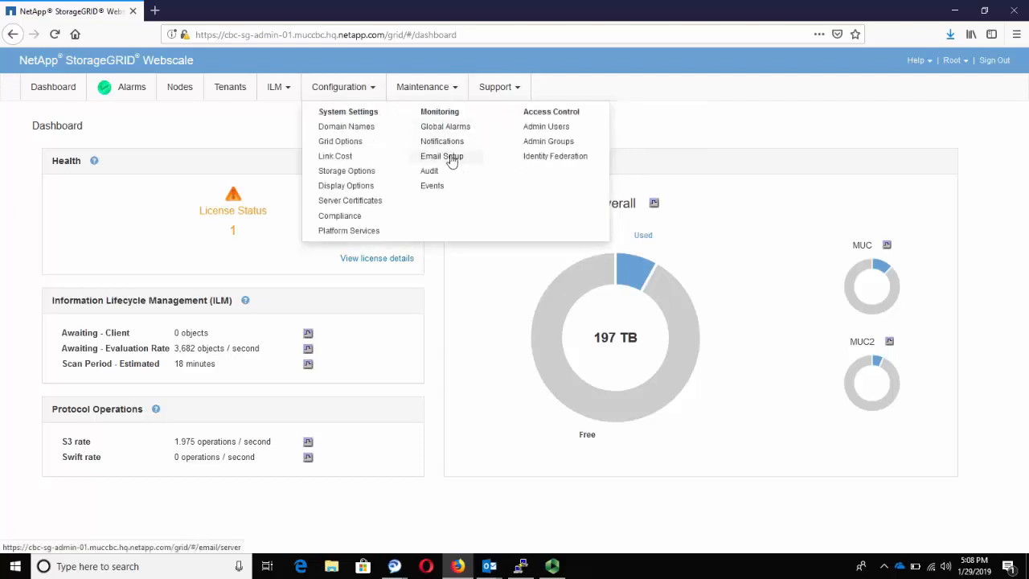
{"action": "left_click", "coordinate": [442, 154]}
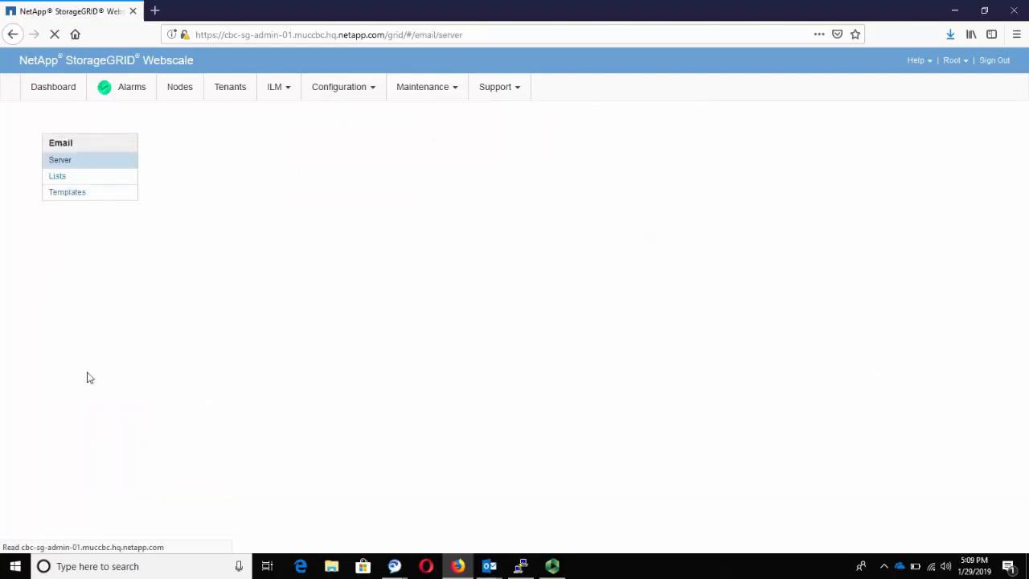
{"action": "left_click", "coordinate": [60, 159]}
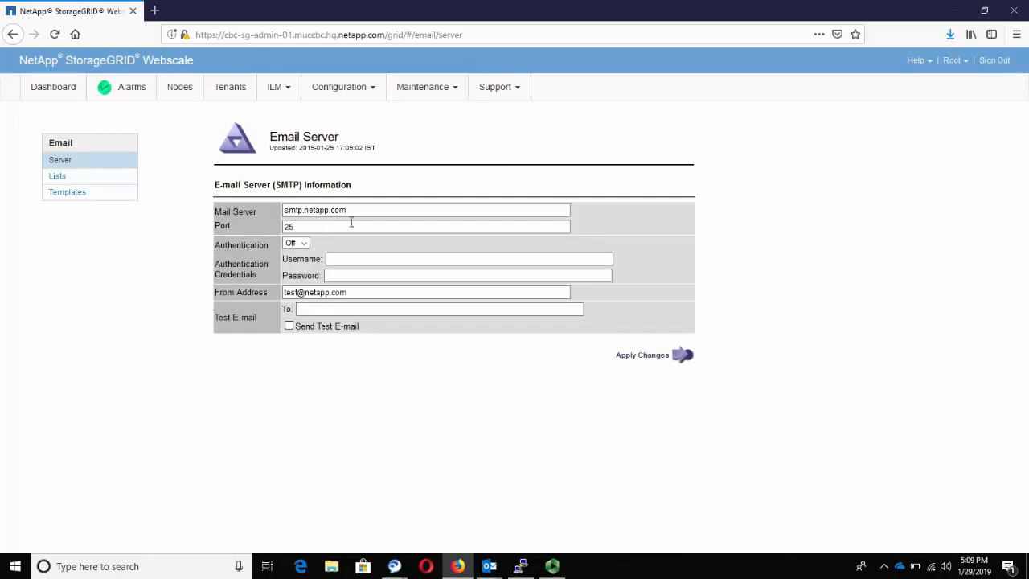
{"action": "left_click", "coordinate": [424, 208]}
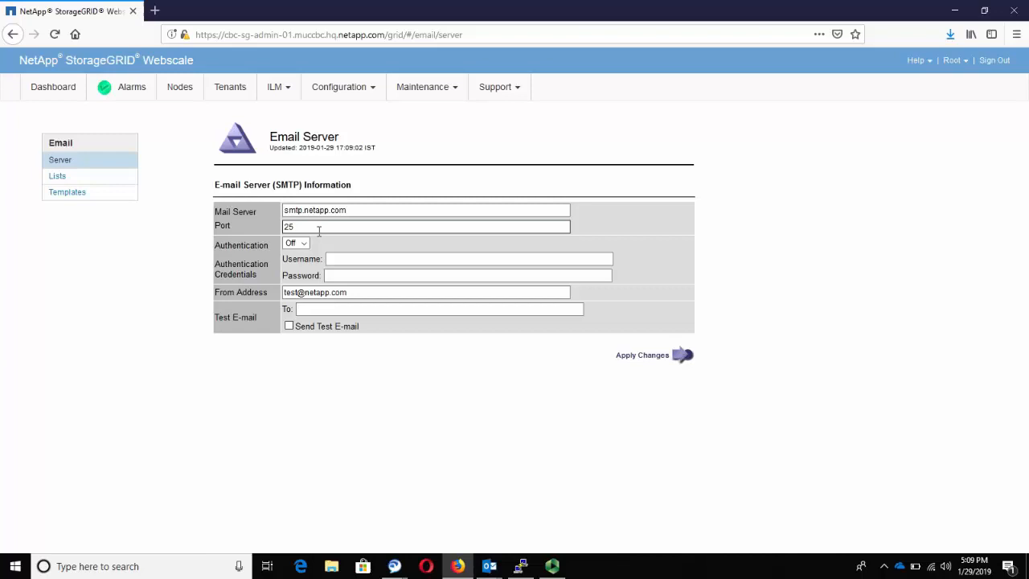
{"action": "left_click", "coordinate": [322, 225]}
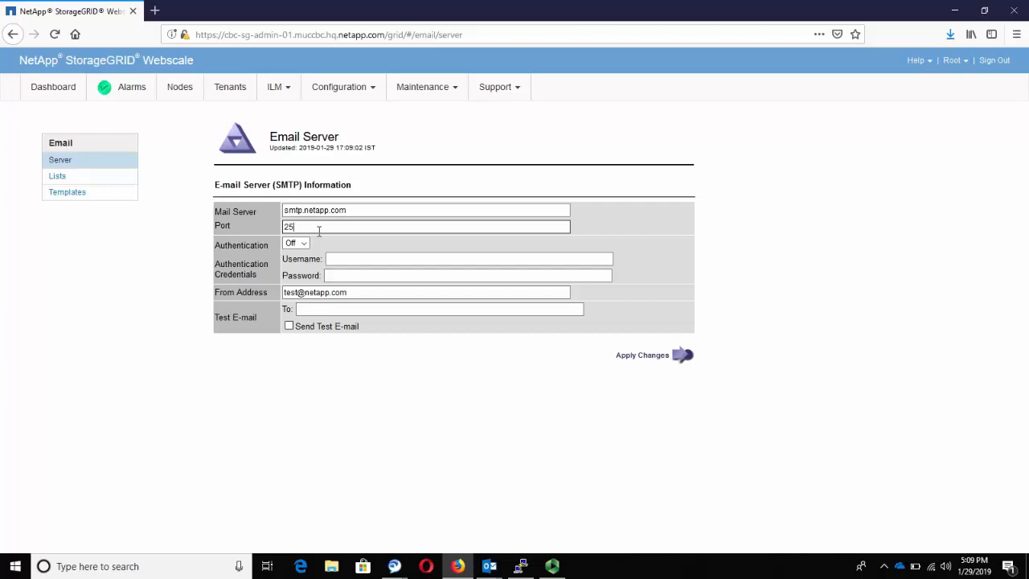
{"action": "left_click", "coordinate": [296, 242]}
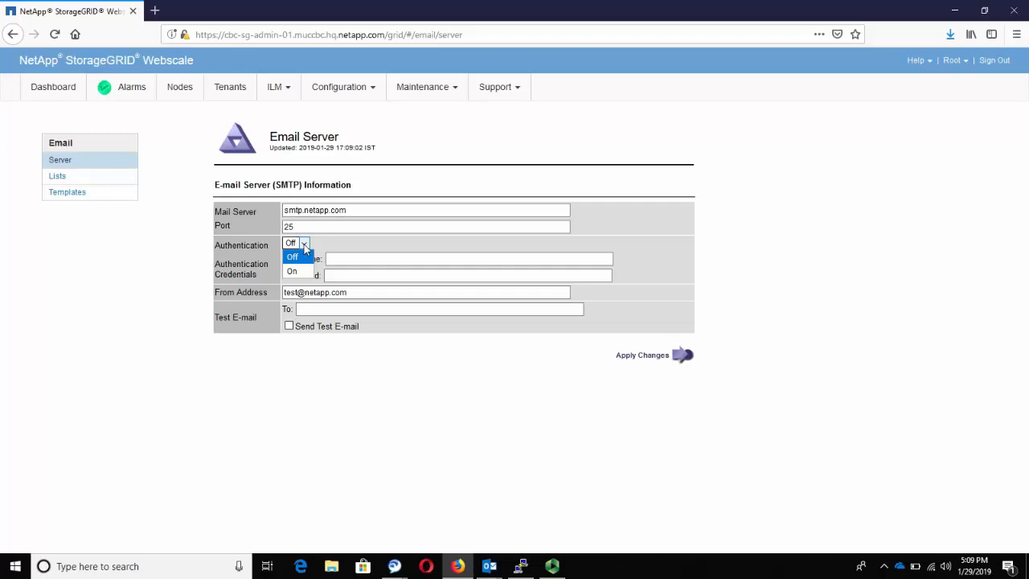
{"action": "left_click", "coordinate": [290, 255]}
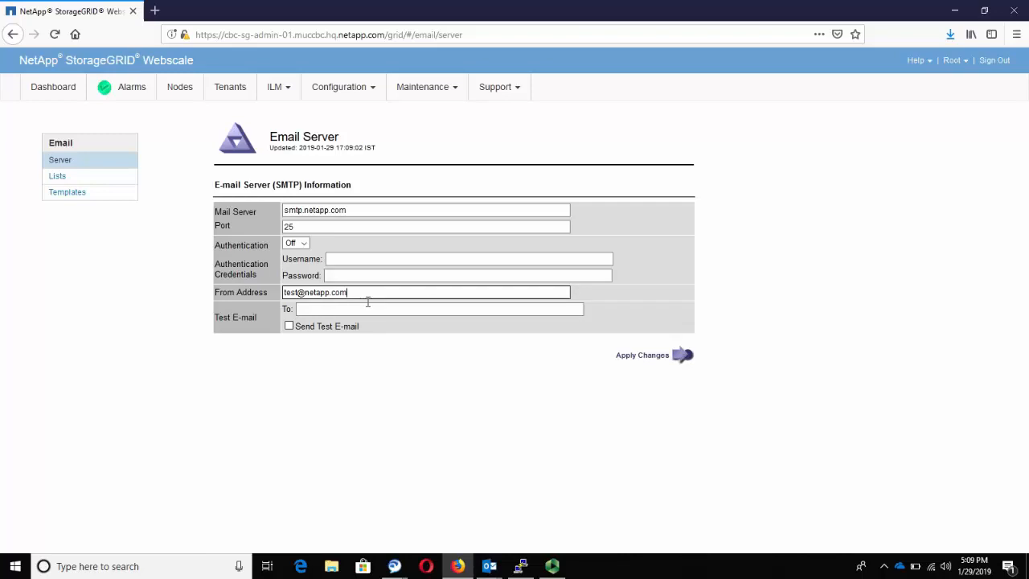
{"action": "left_click", "coordinate": [441, 308]}
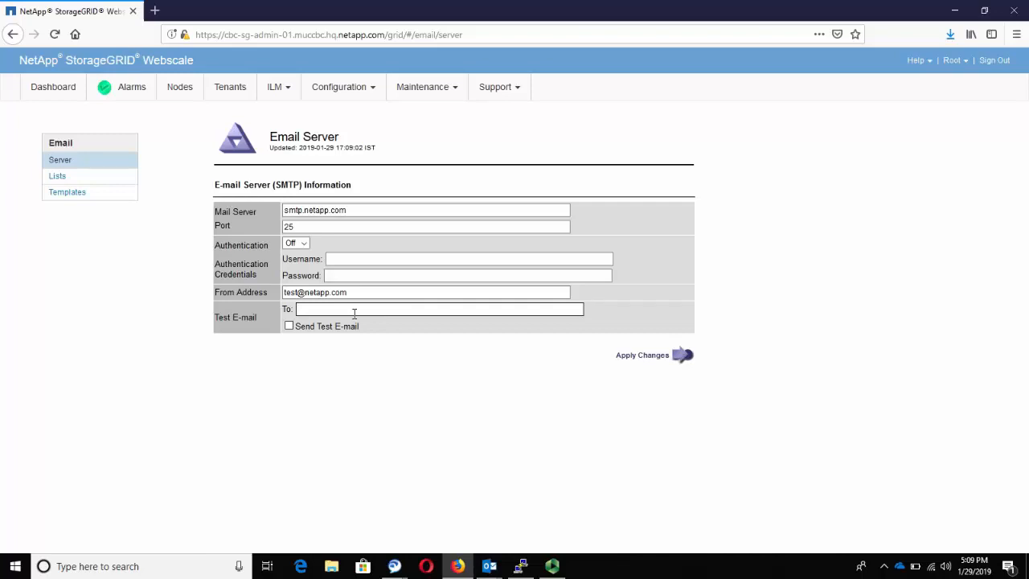
{"action": "mouse_move", "coordinate": [470, 360]}
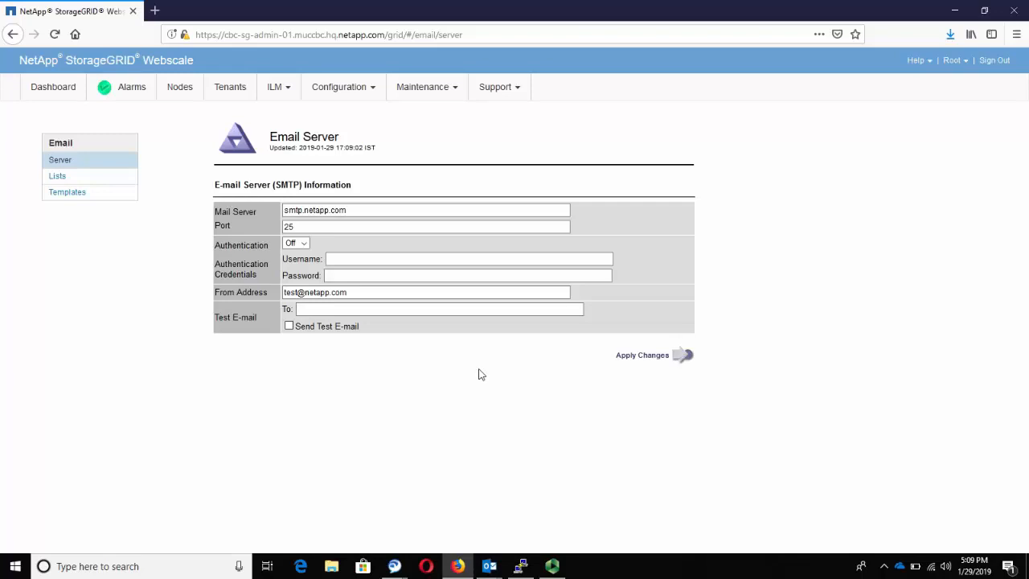
{"action": "mouse_move", "coordinate": [662, 421]}
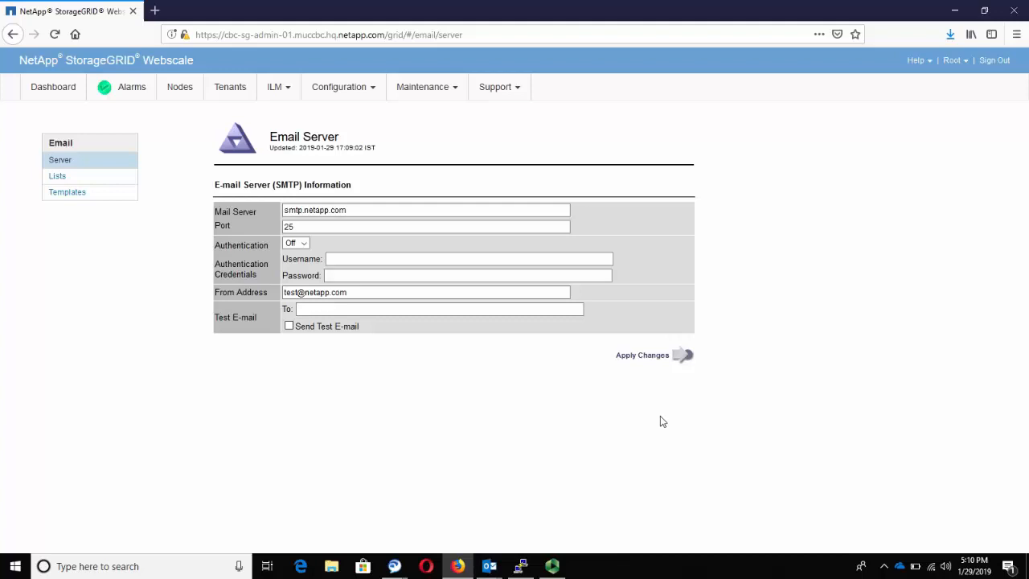
{"action": "mouse_move", "coordinate": [681, 407]}
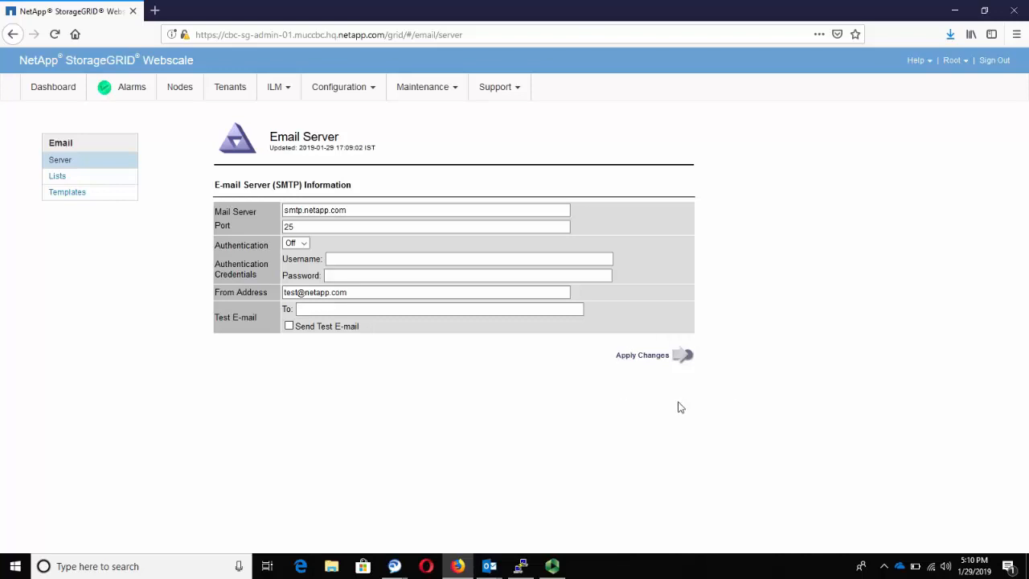
{"action": "mouse_move", "coordinate": [626, 395]}
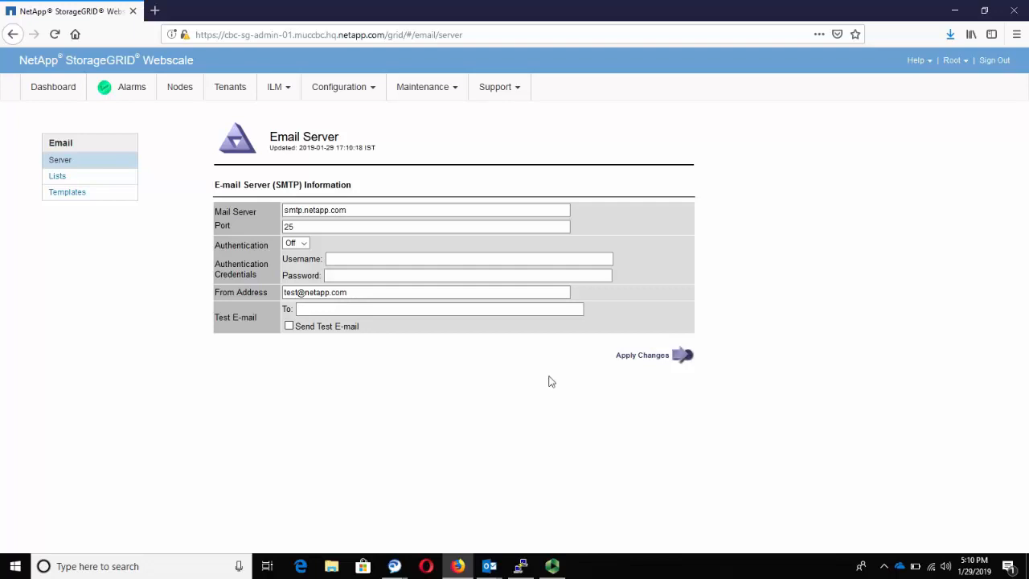
{"action": "mouse_move", "coordinate": [181, 347]}
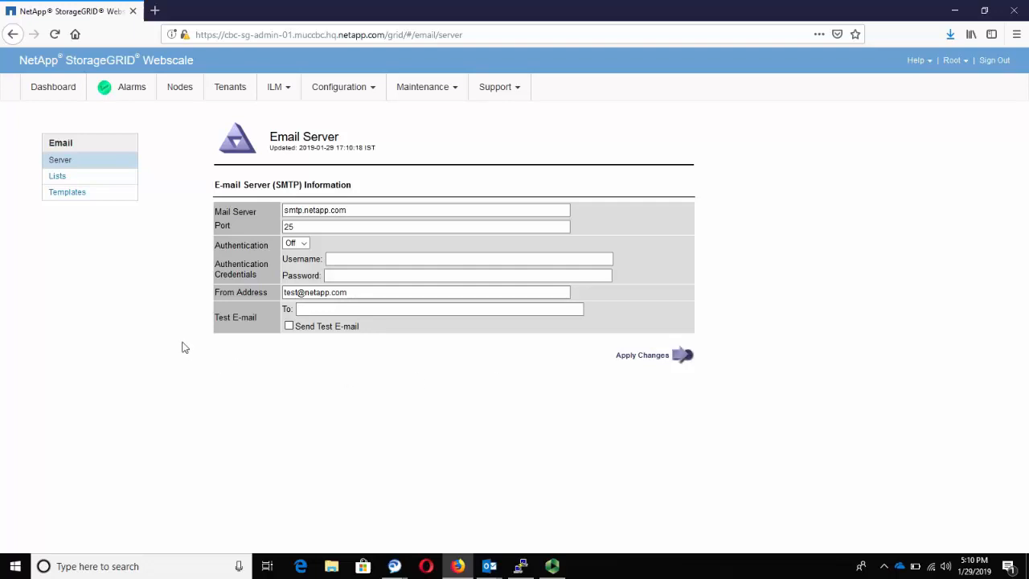
{"action": "mouse_move", "coordinate": [68, 193]}
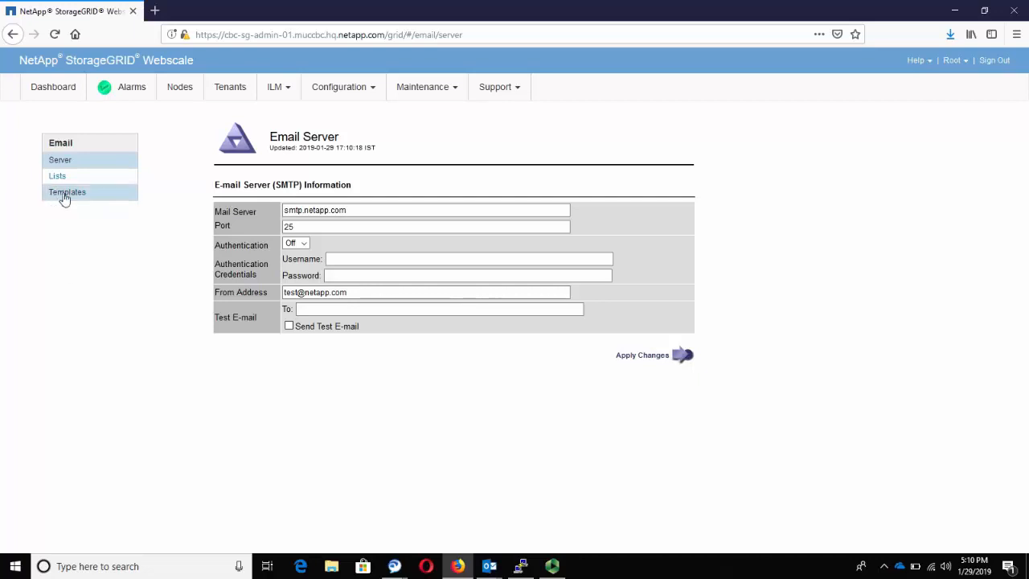
Show the Email Templates page, currently listing no templates.
{"action": "left_click", "coordinate": [67, 191]}
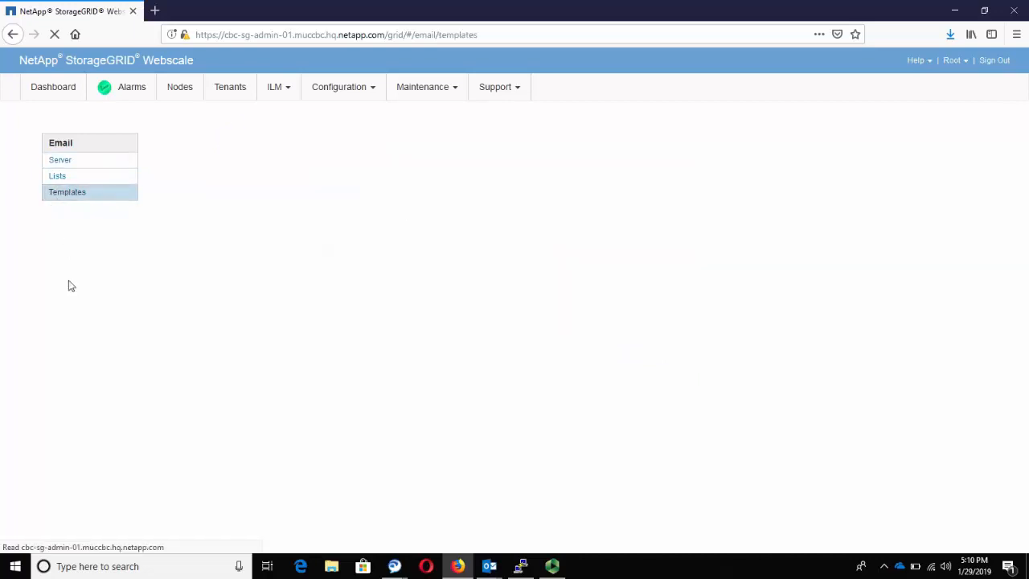
{"action": "left_click", "coordinate": [67, 192]}
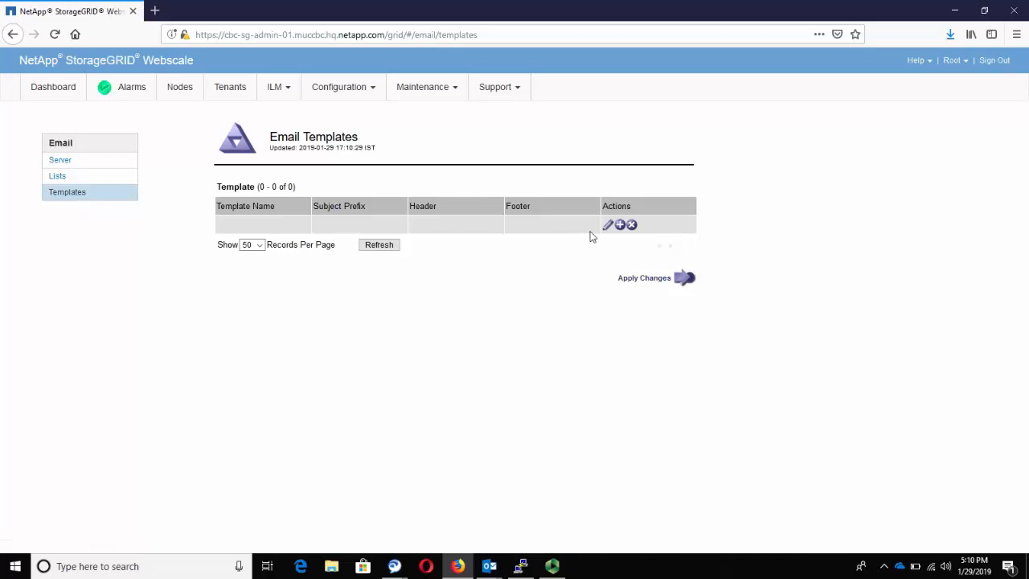
Add template Grid with prefix Bir-Grid-Alert, header Banalore Grid, footer 'Take Appropriate action and contact NetApp Support'.
{"action": "left_click", "coordinate": [619, 225]}
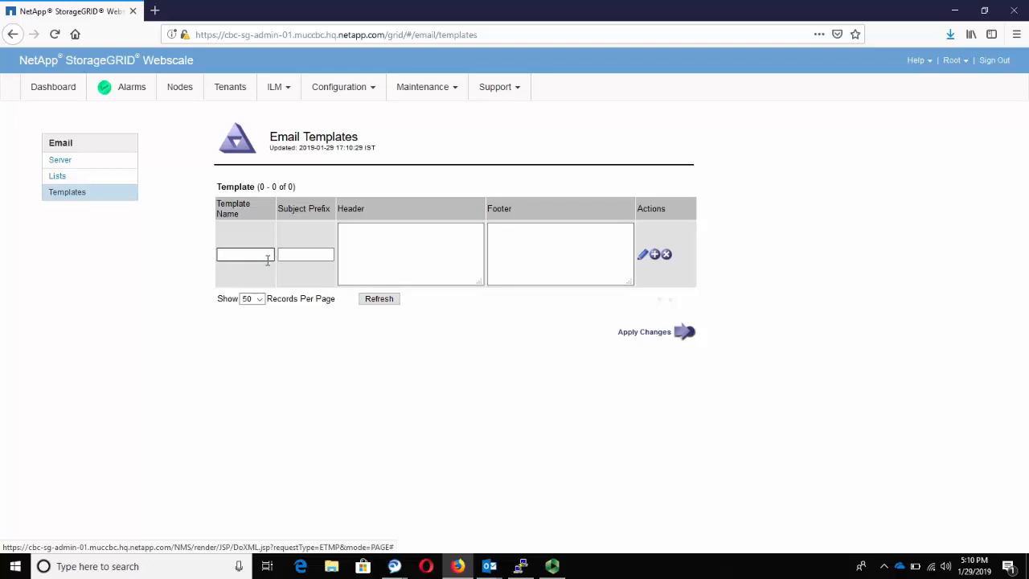
{"action": "type", "text": "Grid-Template"}
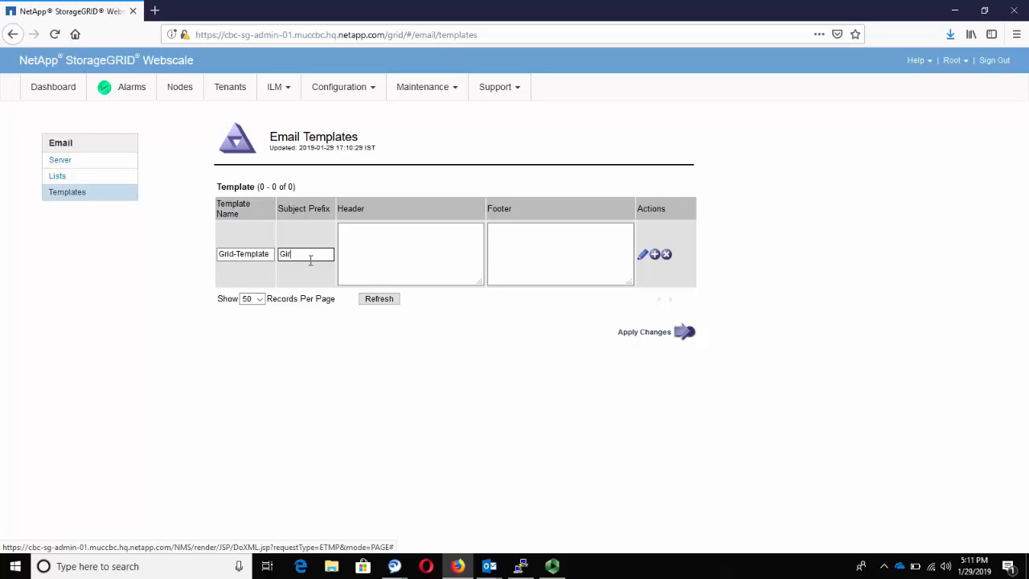
{"action": "type", "text": "Bir-Grid-Alert"}
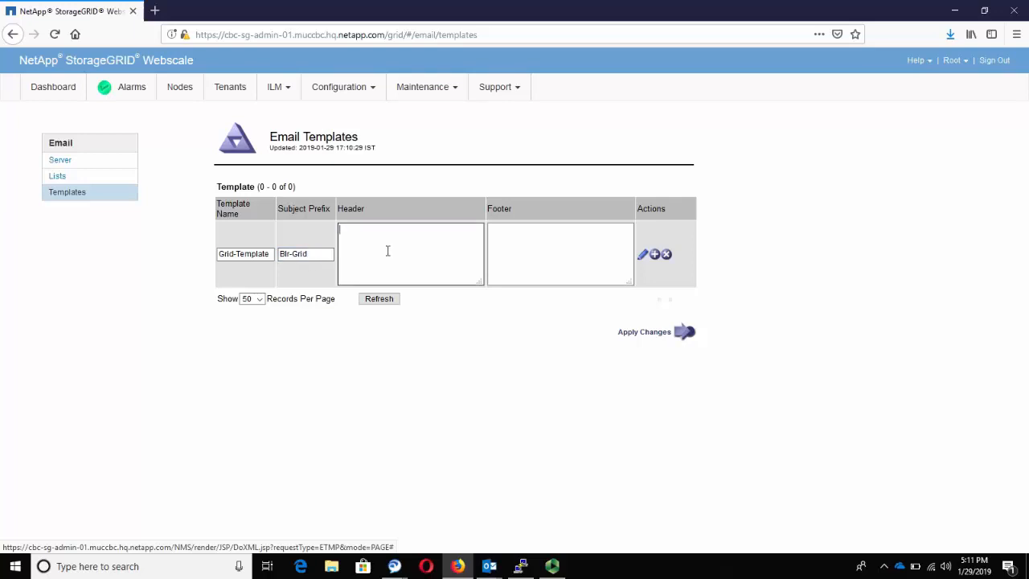
{"action": "mouse_move", "coordinate": [388, 251]}
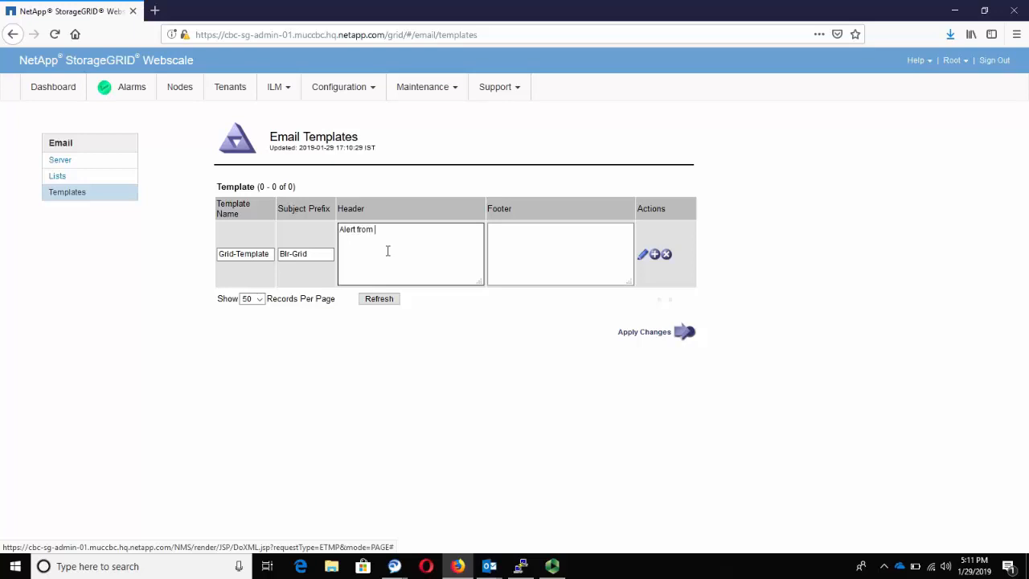
{"action": "type", "text": "Banalore Grid"}
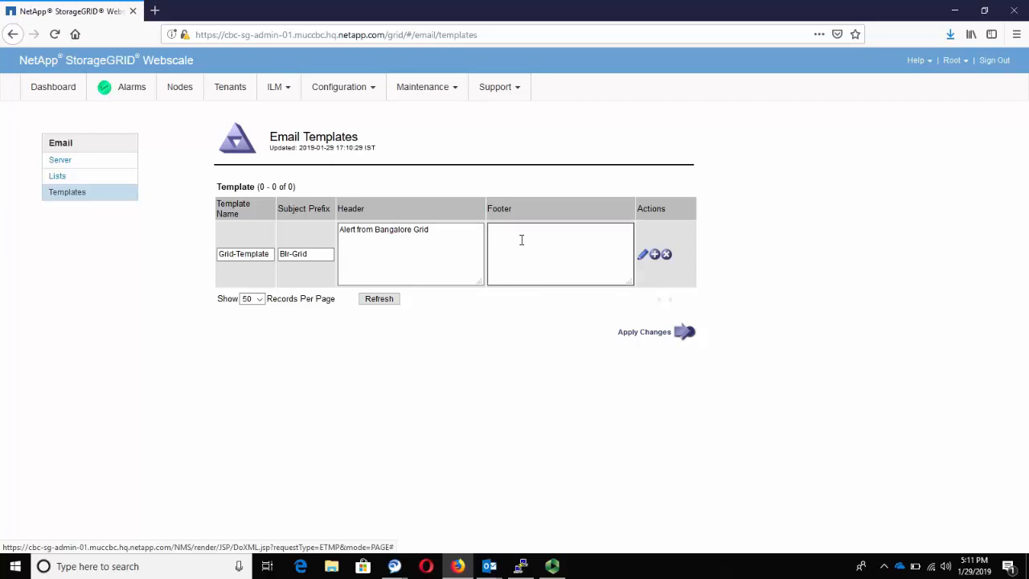
{"action": "type", "text": "Take Appropriate a"}
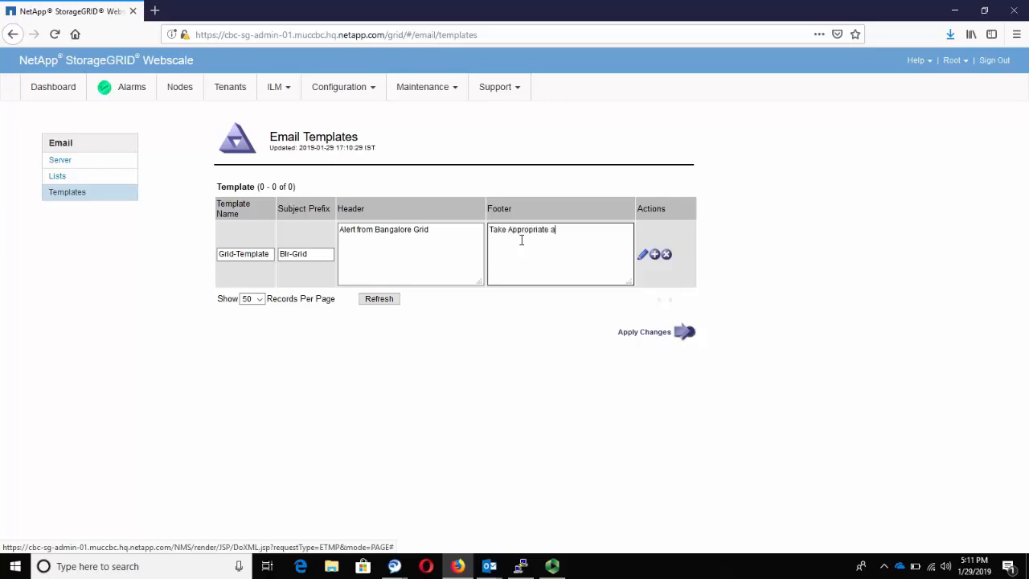
{"action": "type", "text": "ction and contact NetApp Support"}
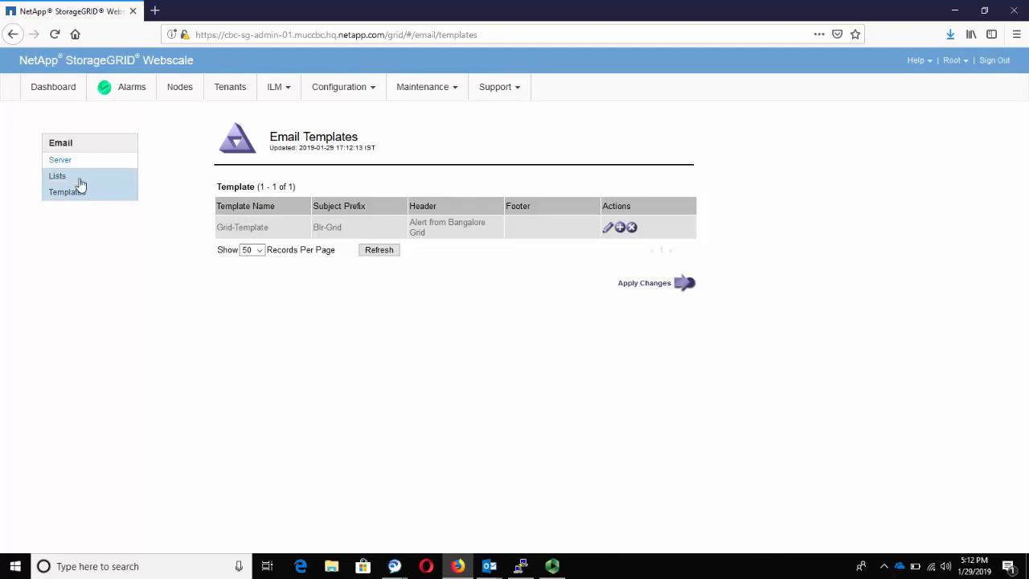
Move to the Email Lists page with Grid-Template saved.
{"action": "left_click", "coordinate": [58, 175]}
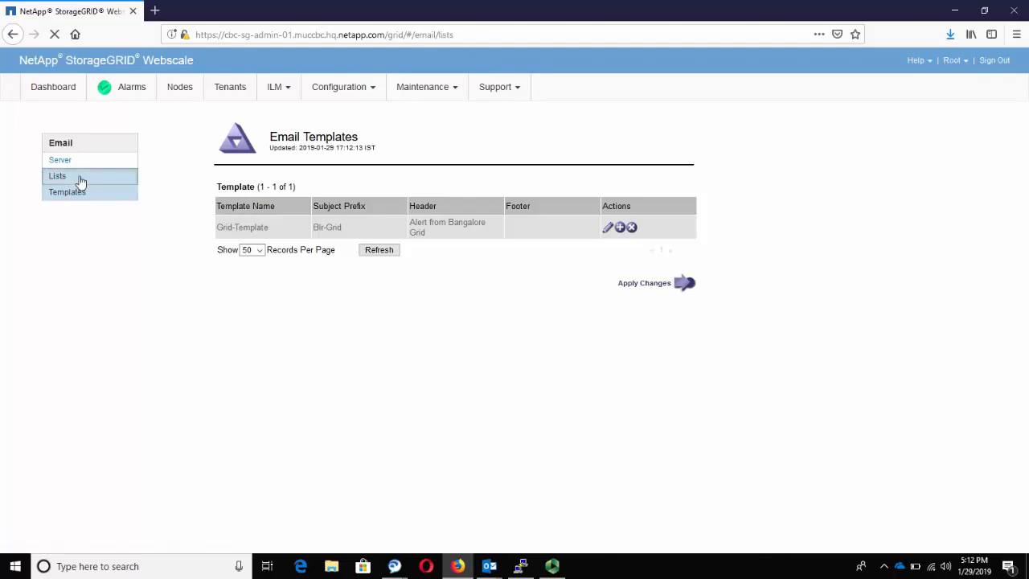
{"action": "left_click", "coordinate": [58, 176]}
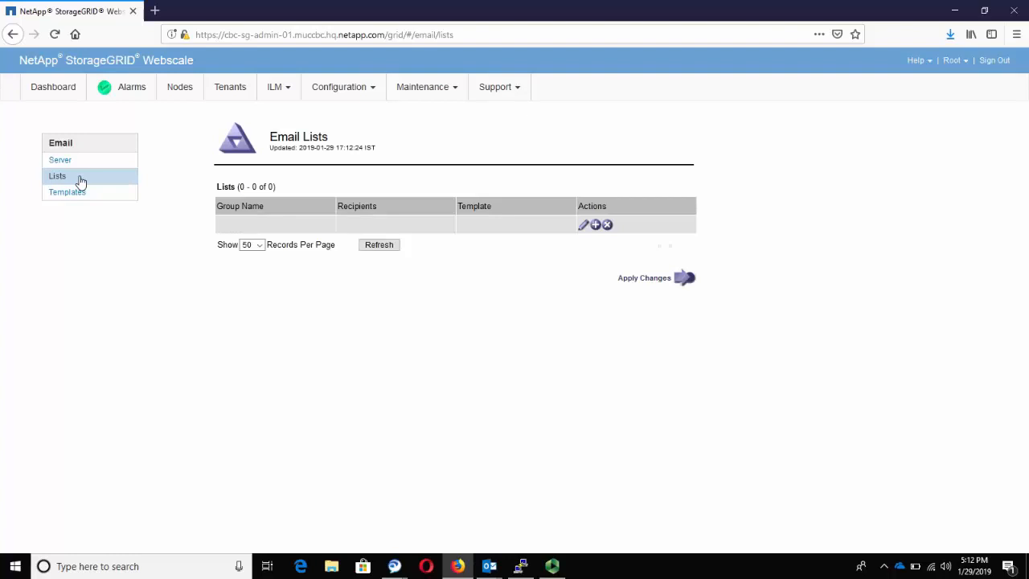
{"action": "mouse_move", "coordinate": [80, 180]}
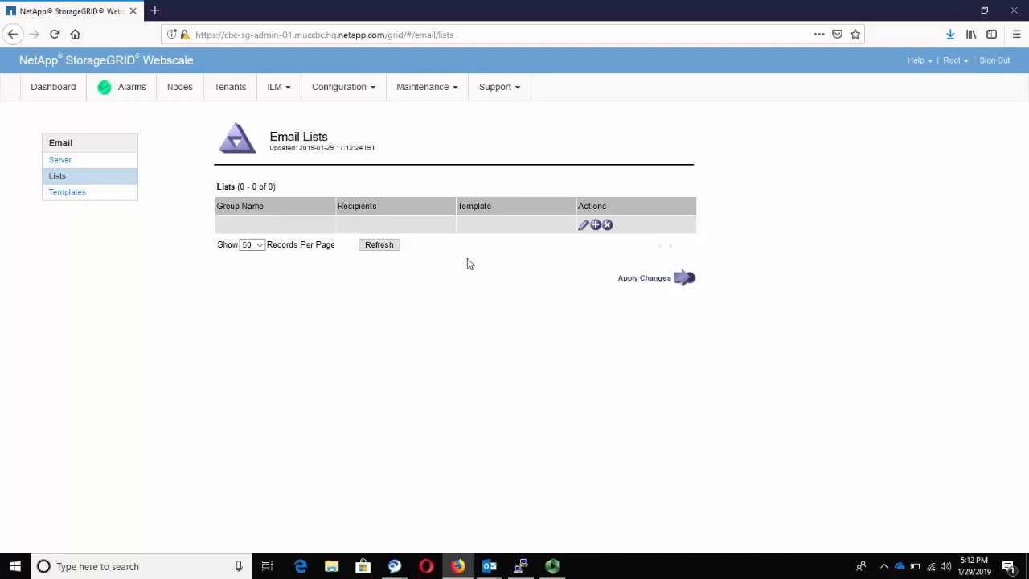
{"action": "left_click", "coordinate": [594, 225]}
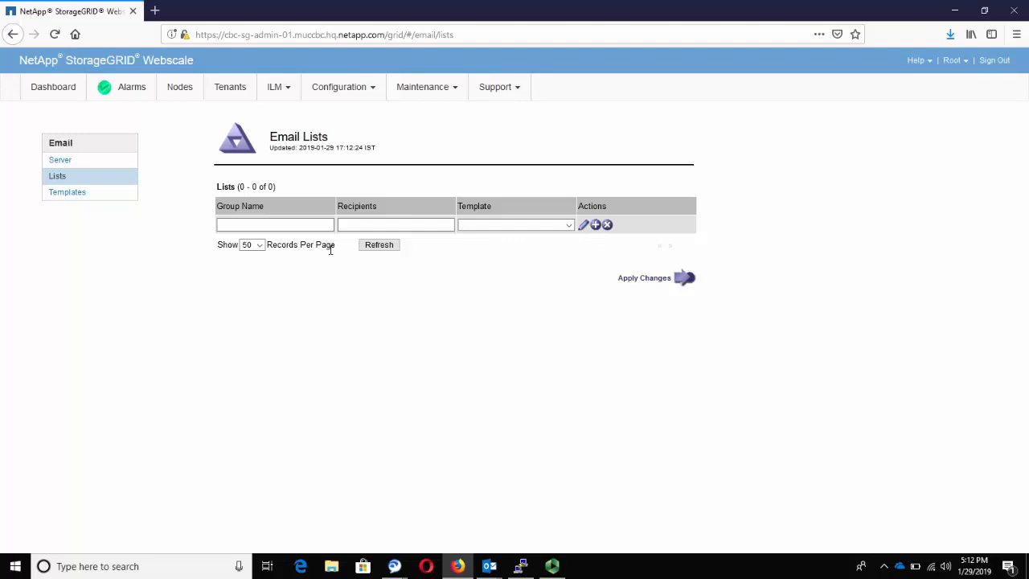
{"action": "left_click", "coordinate": [273, 225]}
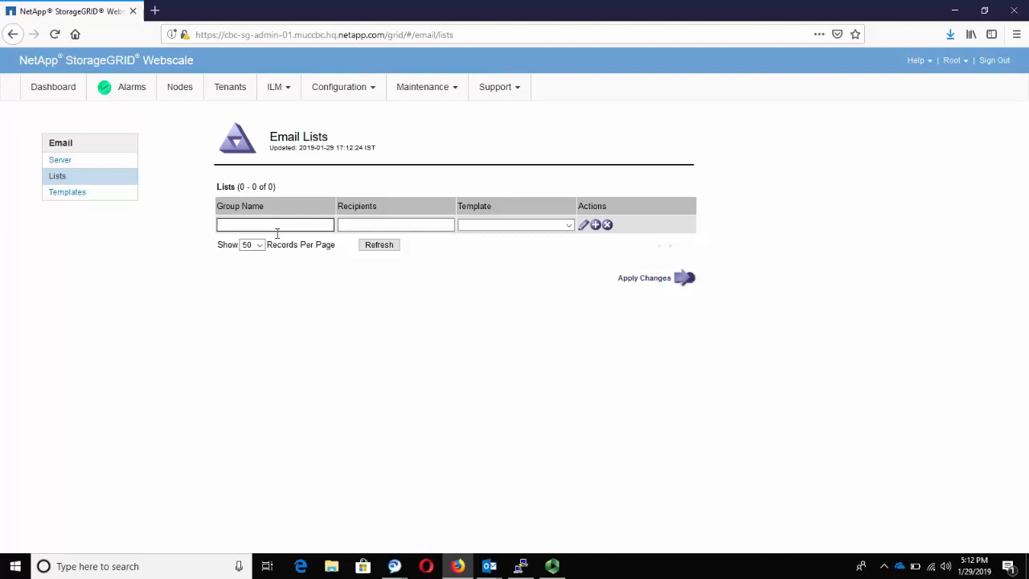
{"action": "type", "text": "Grid-Admin"}
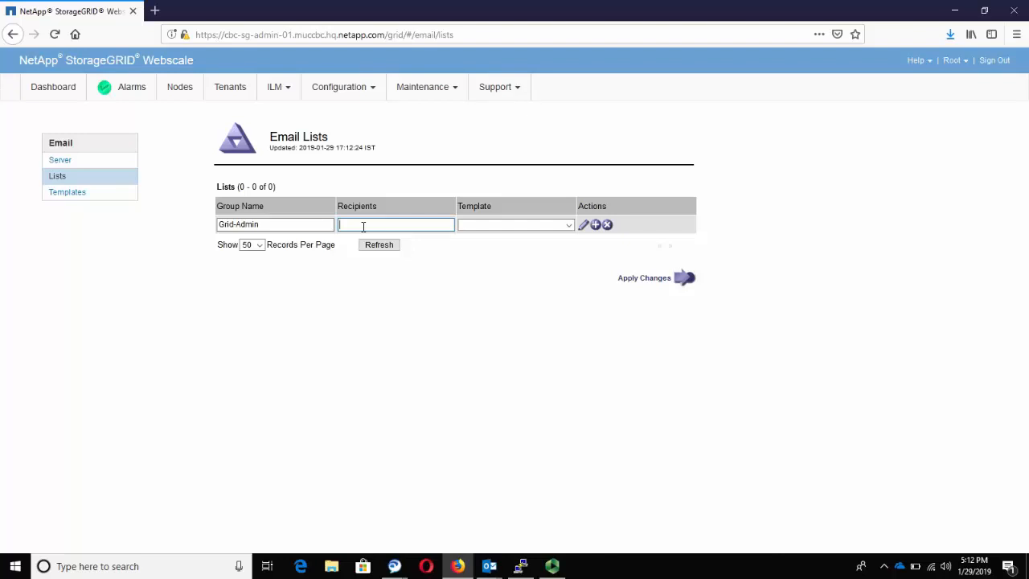
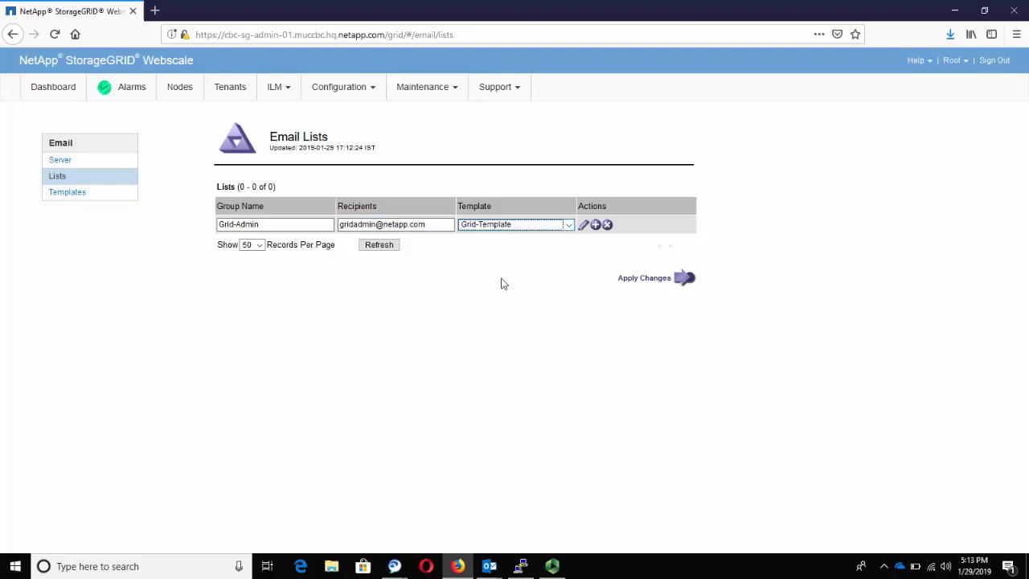
{"action": "mouse_move", "coordinate": [688, 294]}
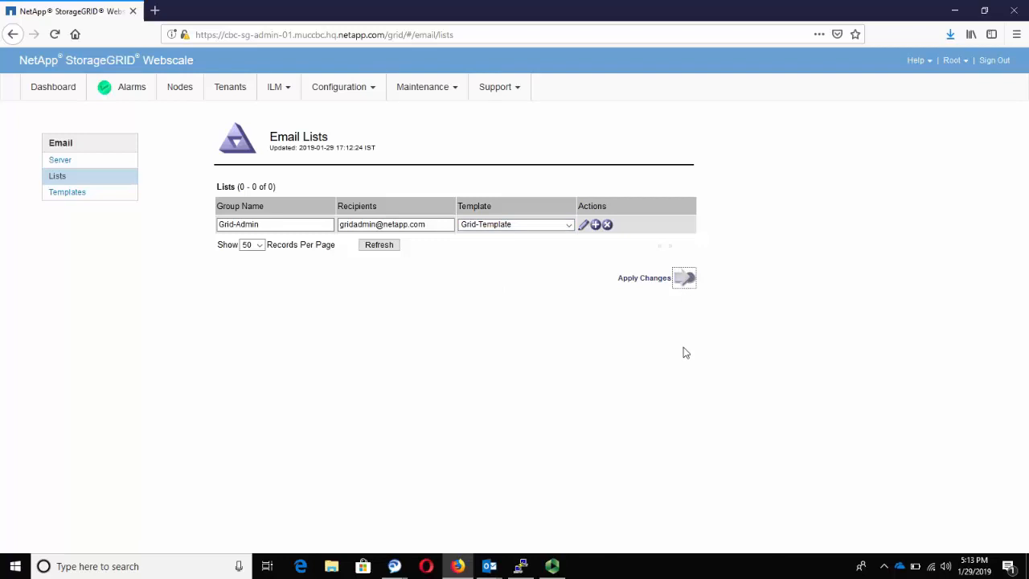
{"action": "left_click", "coordinate": [685, 276]}
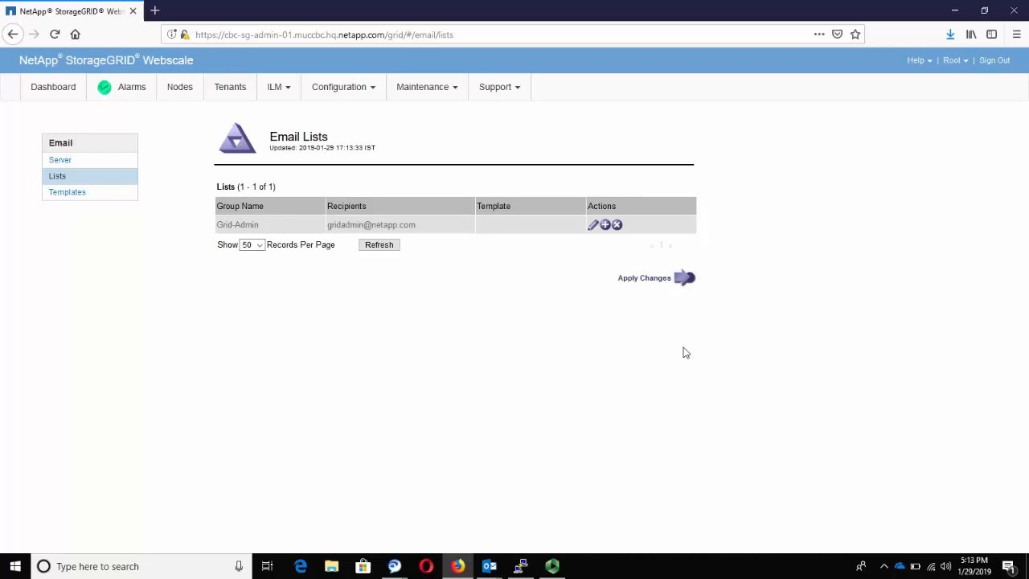
{"action": "mouse_move", "coordinate": [379, 169]}
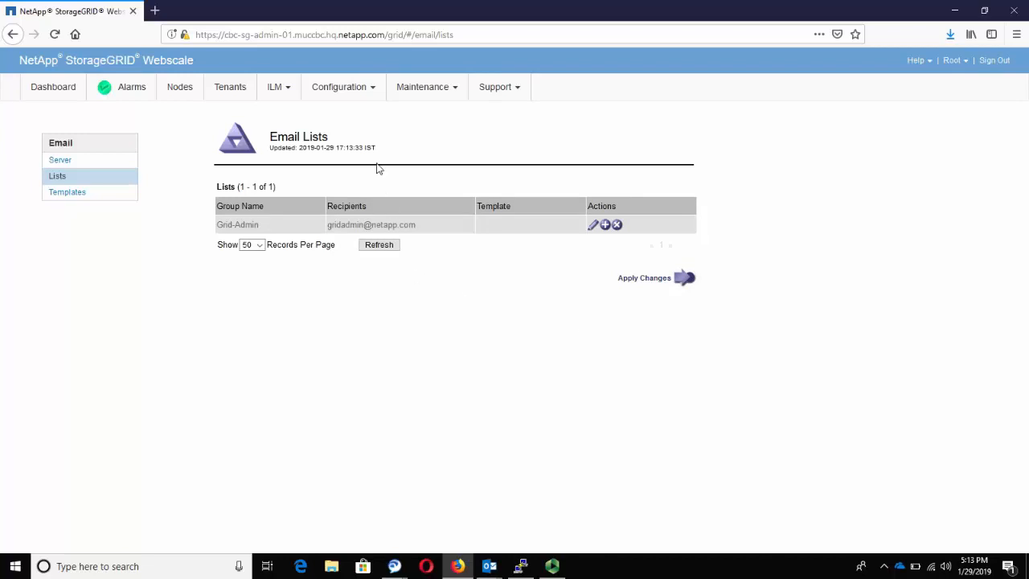
{"action": "mouse_move", "coordinate": [373, 109]}
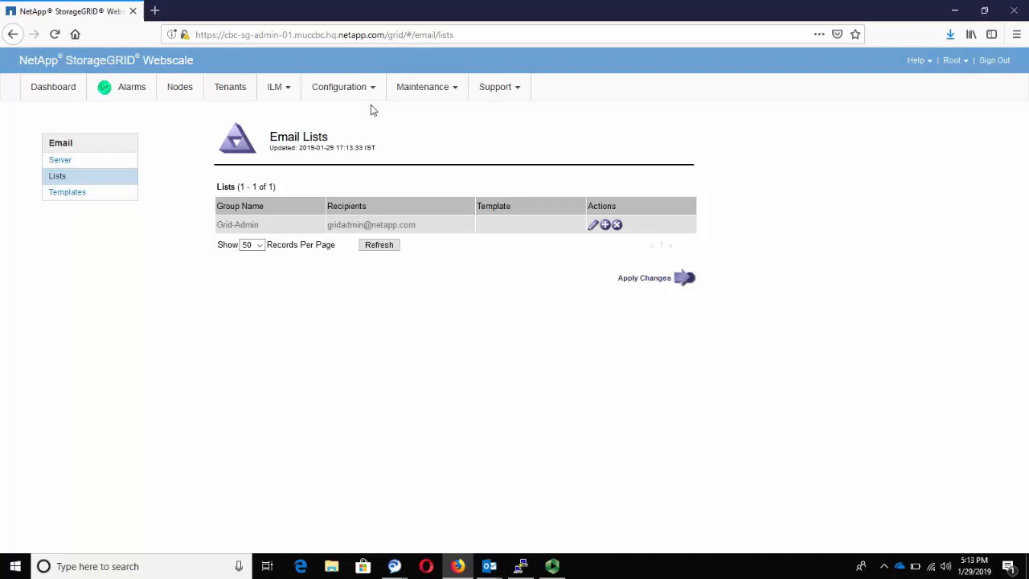
Show the Notifications page from the Configuration menu's Monitoring section.
{"action": "left_click", "coordinate": [341, 87]}
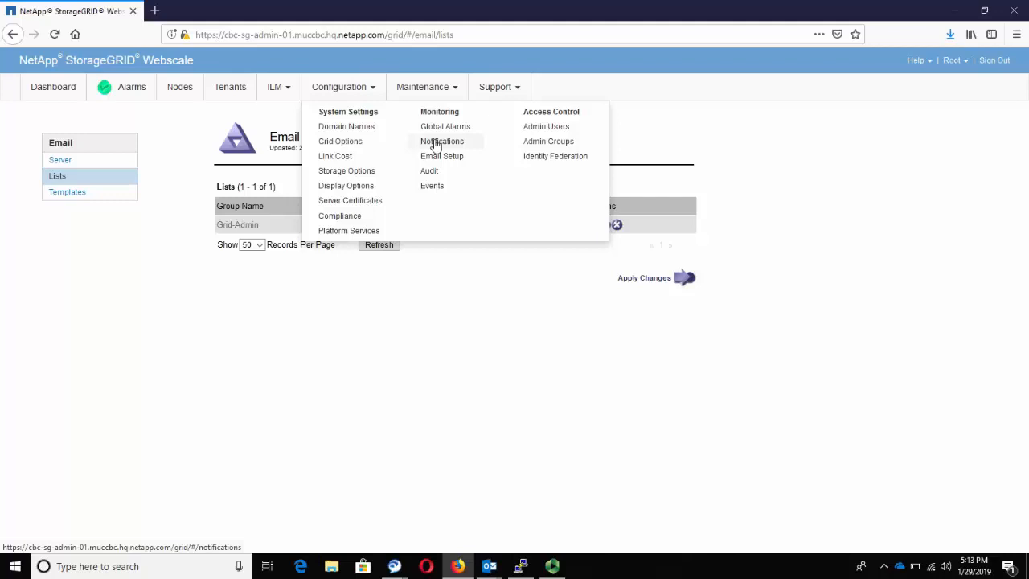
{"action": "left_click", "coordinate": [442, 141]}
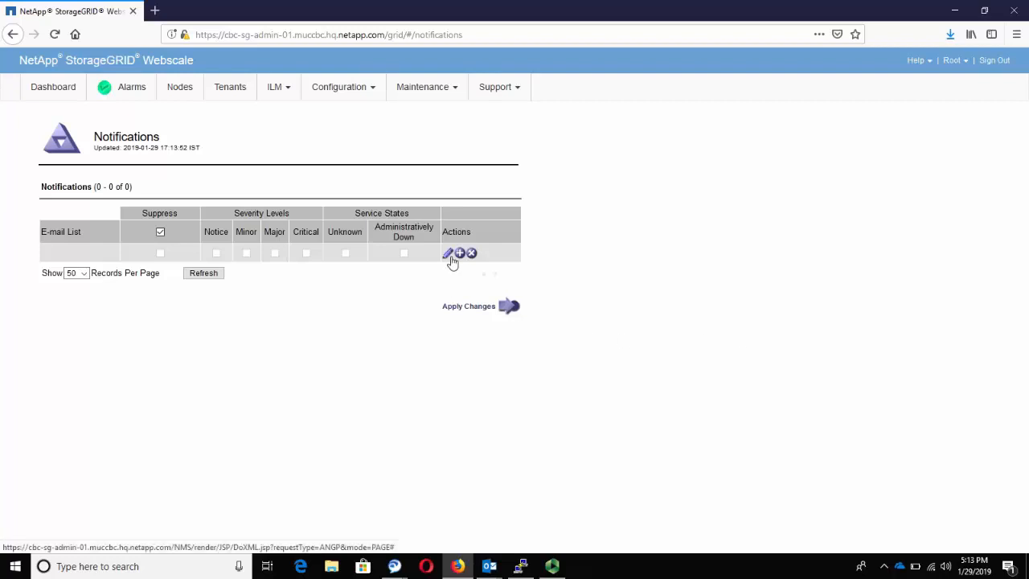
Save a Grid-Admin notification for Major and Critical alarms plus Unknown and Administratively Down states.
{"action": "left_click", "coordinate": [460, 252]}
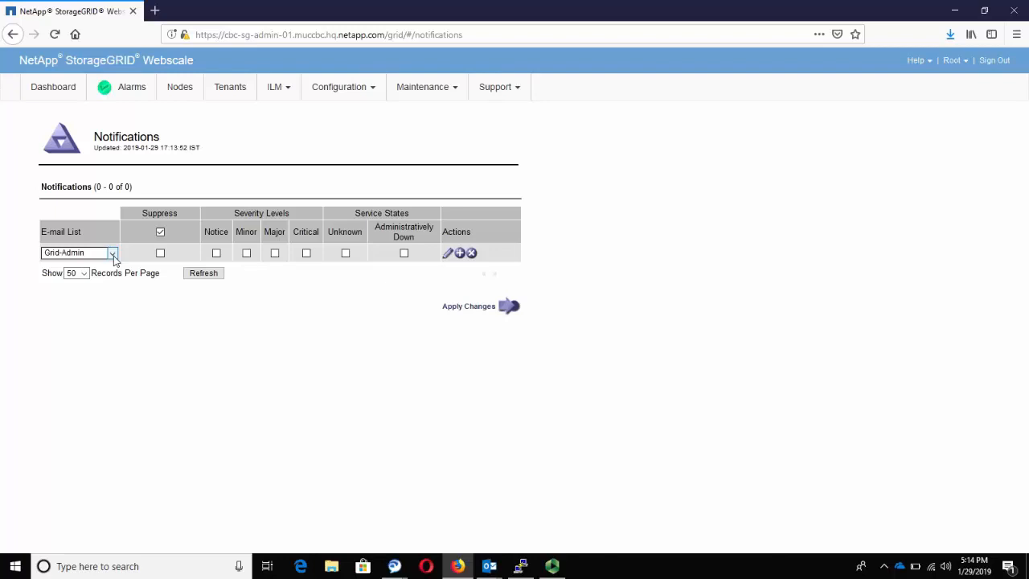
{"action": "left_click", "coordinate": [113, 253]}
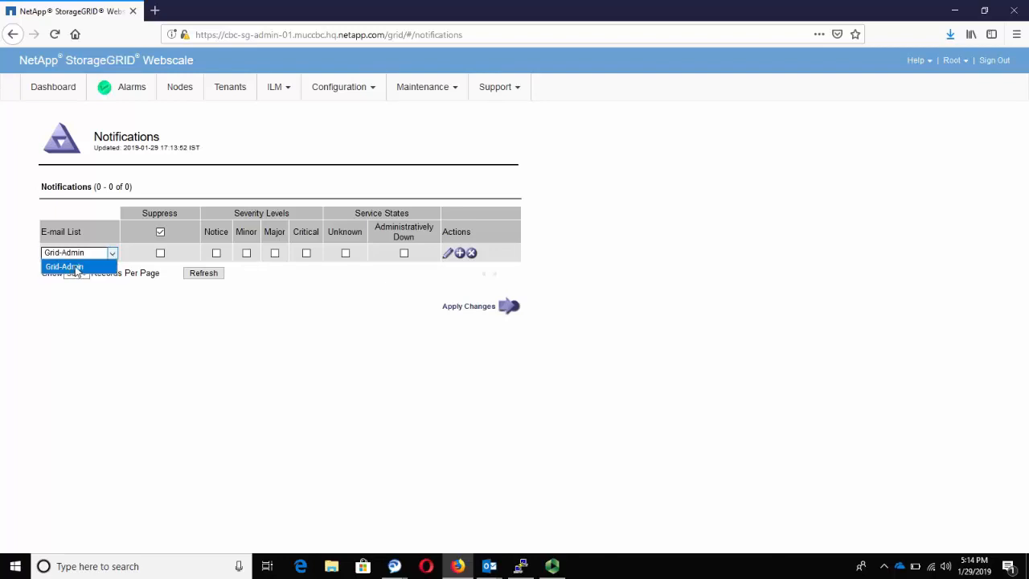
{"action": "left_click", "coordinate": [65, 267]}
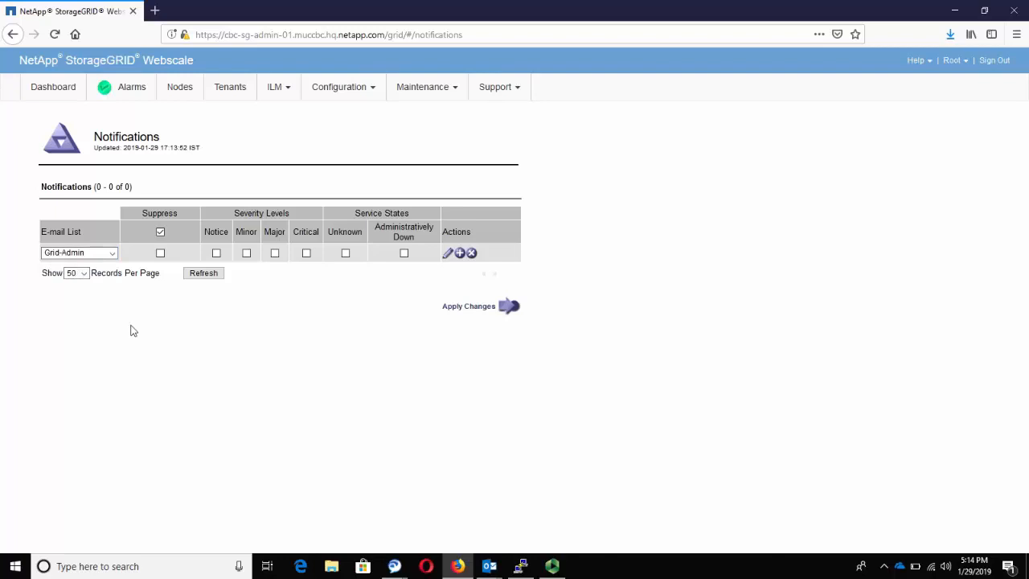
{"action": "mouse_move", "coordinate": [273, 302]}
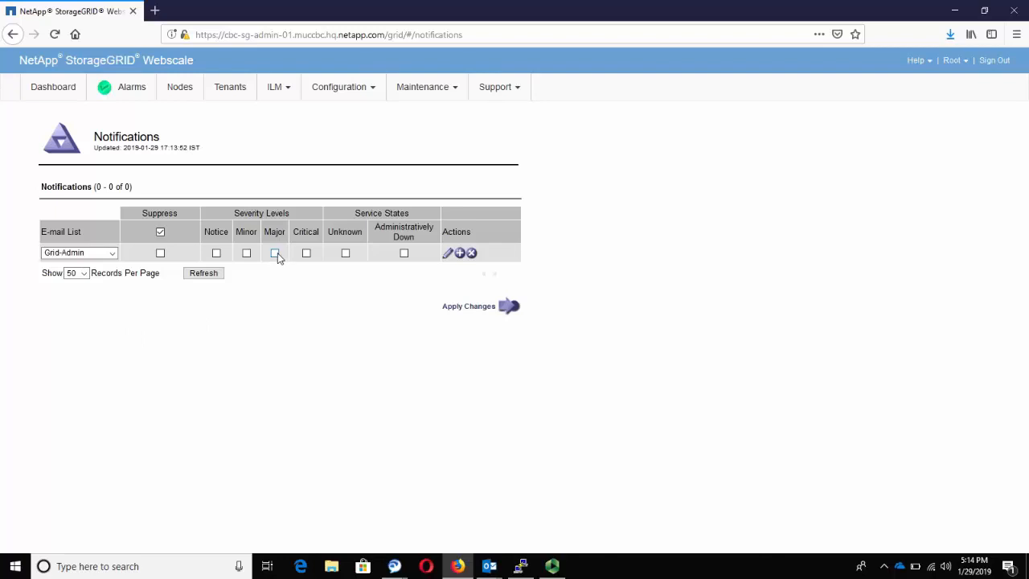
{"action": "left_click", "coordinate": [344, 253]}
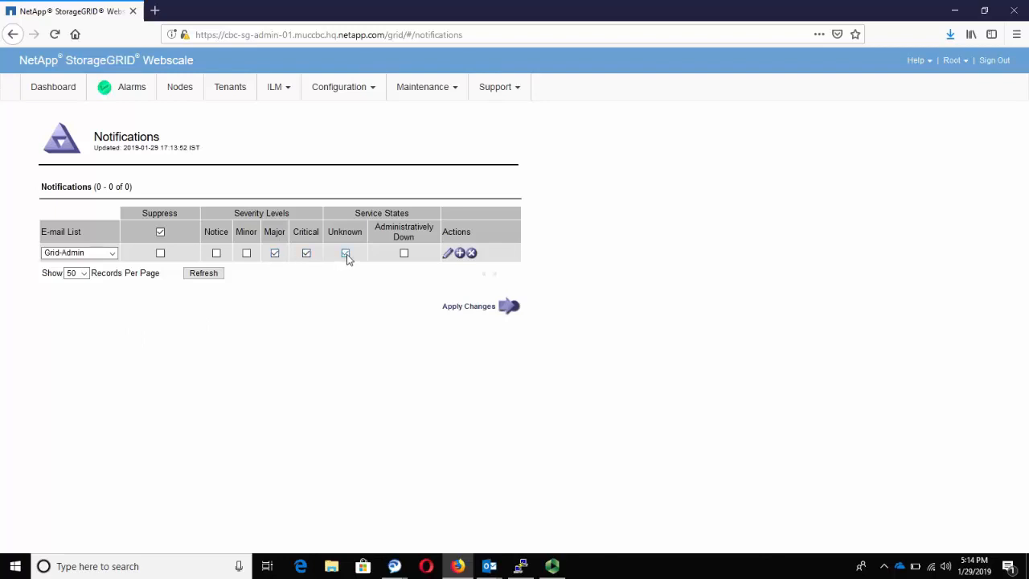
{"action": "left_click", "coordinate": [404, 253]}
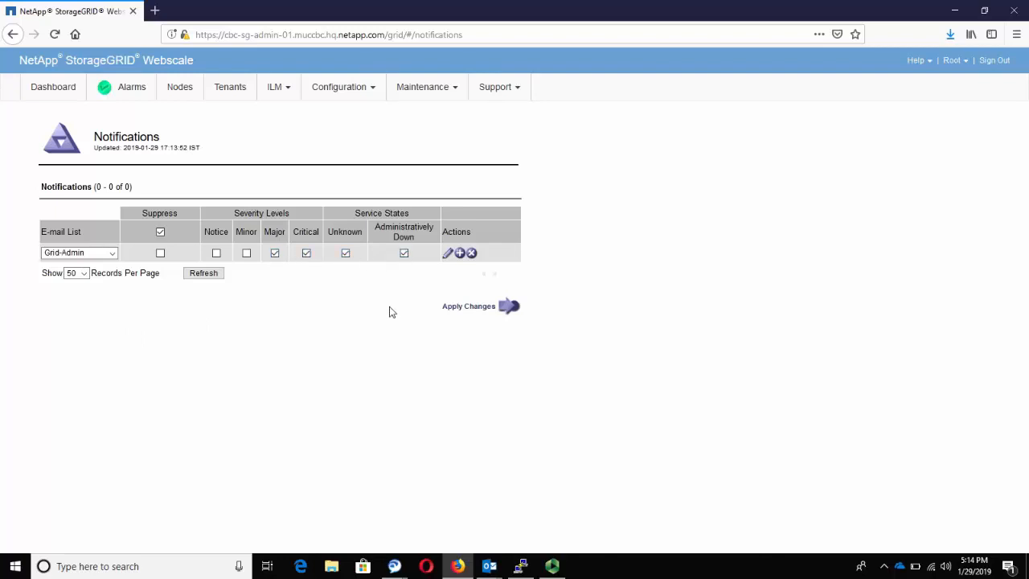
{"action": "mouse_move", "coordinate": [164, 283]}
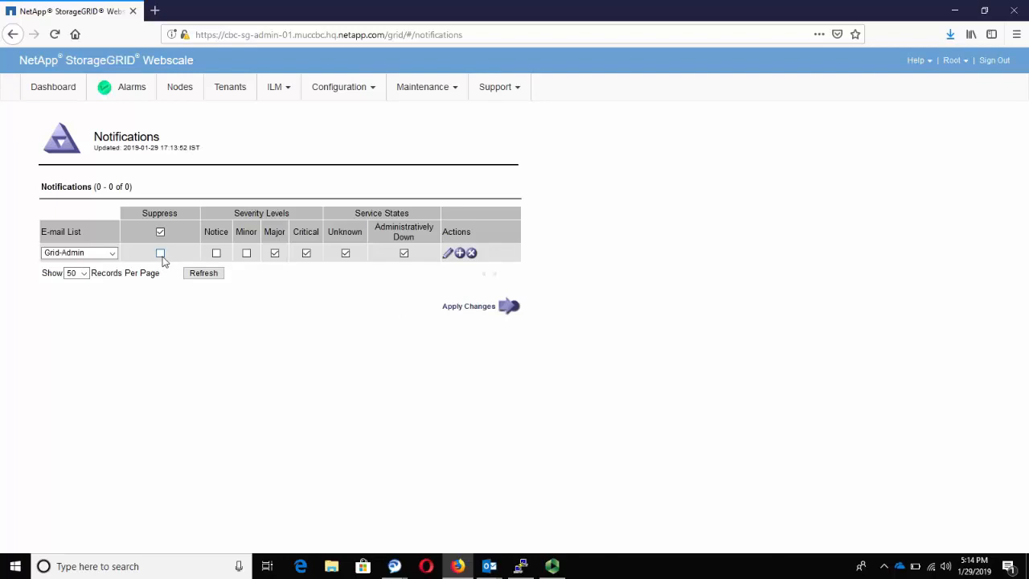
{"action": "left_click", "coordinate": [161, 252]}
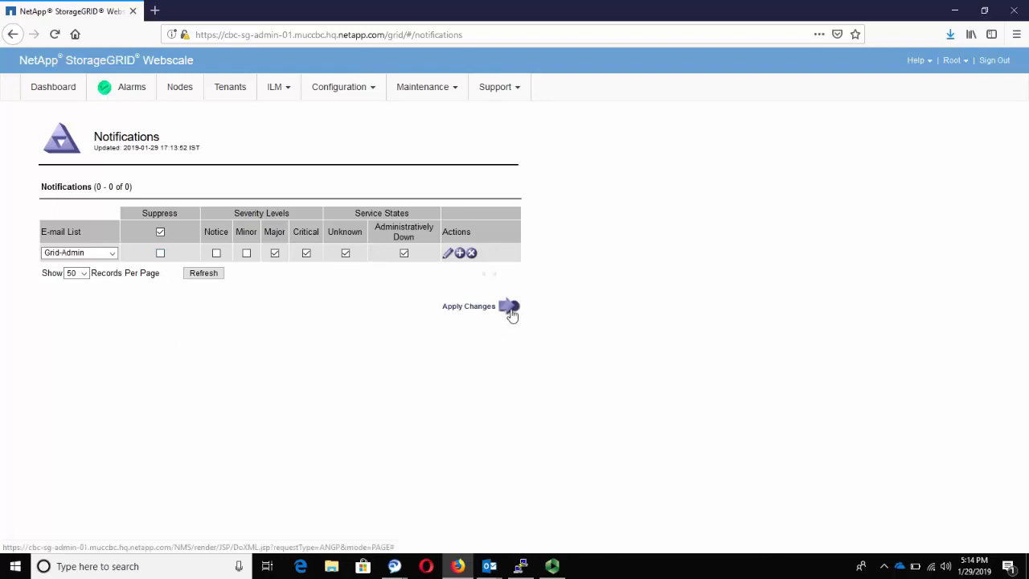
{"action": "mouse_move", "coordinate": [530, 366]}
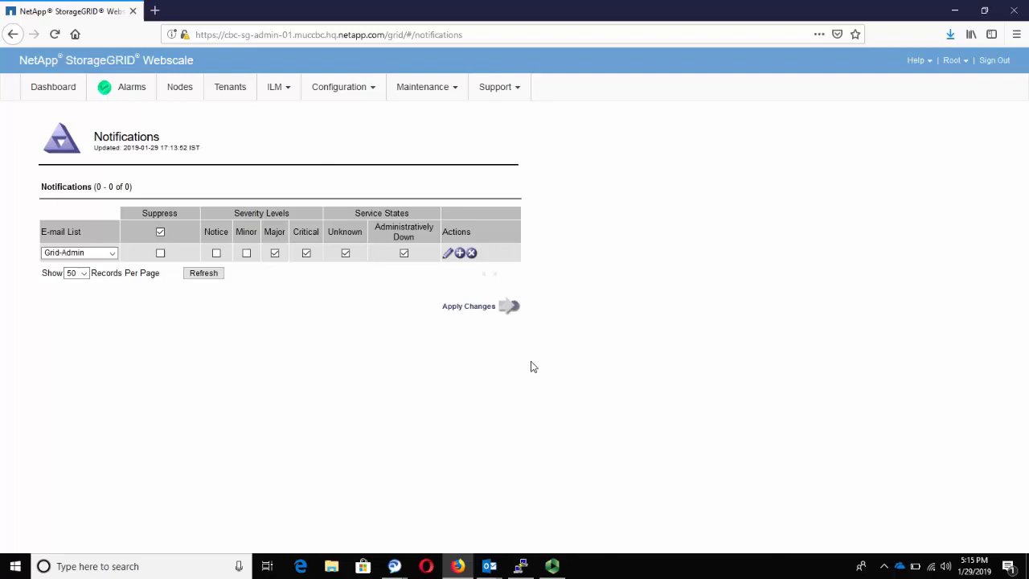
{"action": "left_click", "coordinate": [507, 305]}
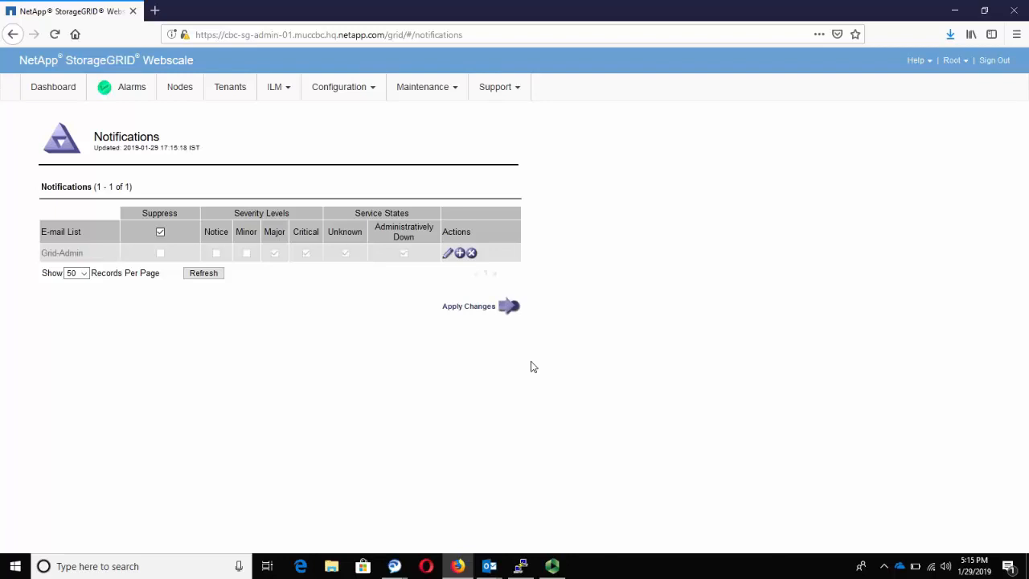
Send a test e-mail from the Email Server settings via Send Test E-mail and Apply Changes.
{"action": "left_click", "coordinate": [339, 87]}
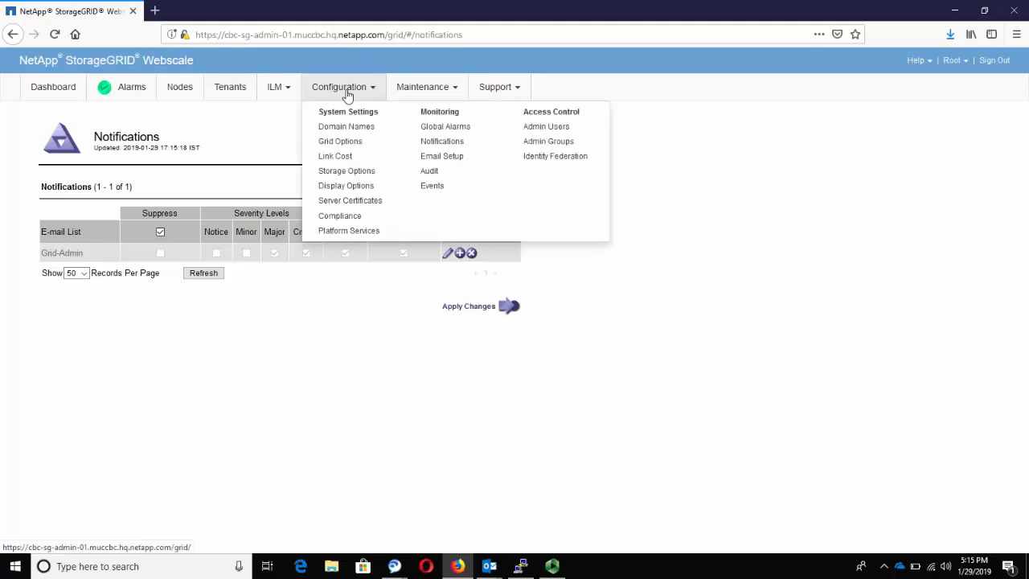
{"action": "left_click", "coordinate": [440, 156]}
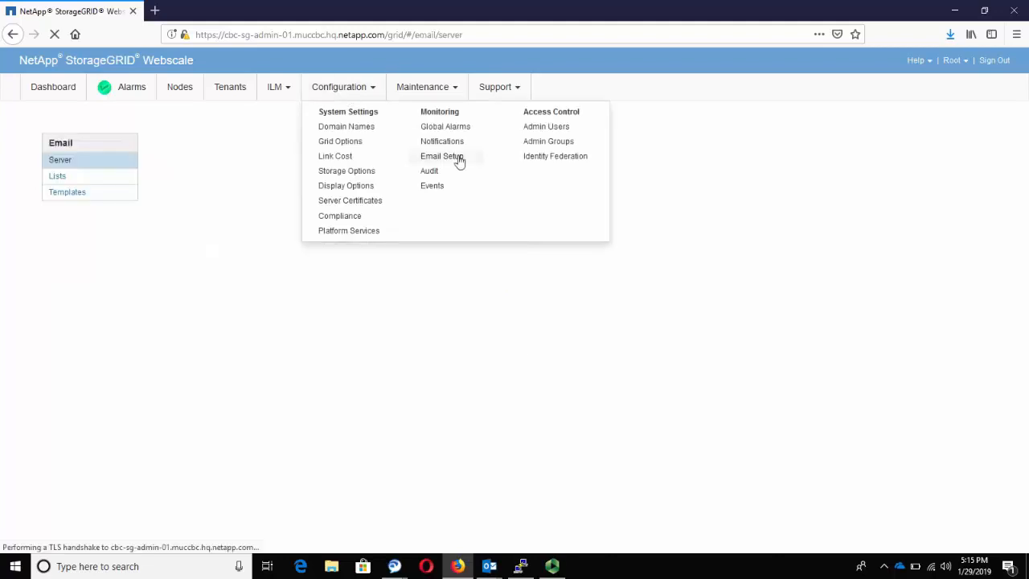
{"action": "left_click", "coordinate": [442, 155]}
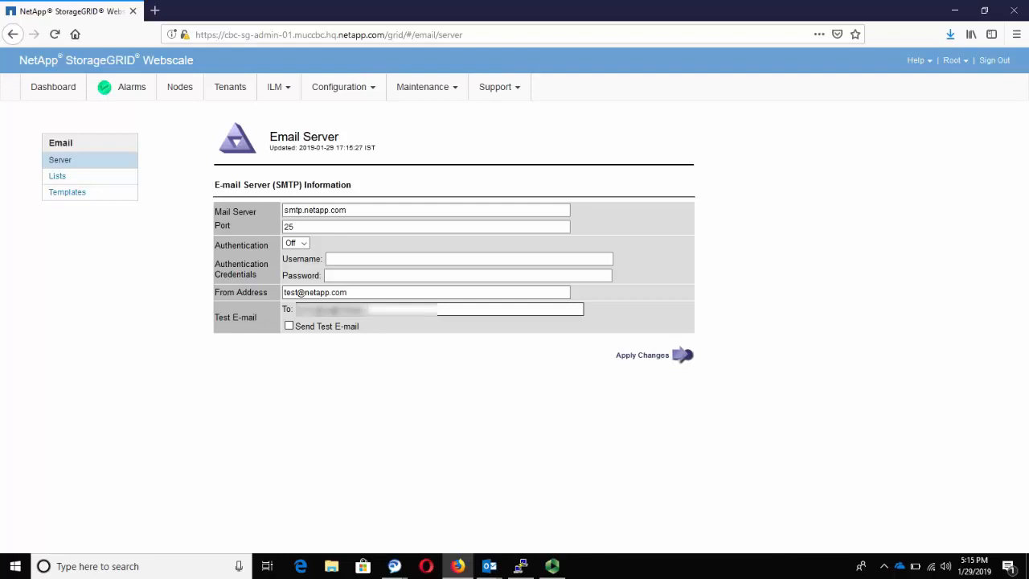
{"action": "left_click", "coordinate": [290, 324]}
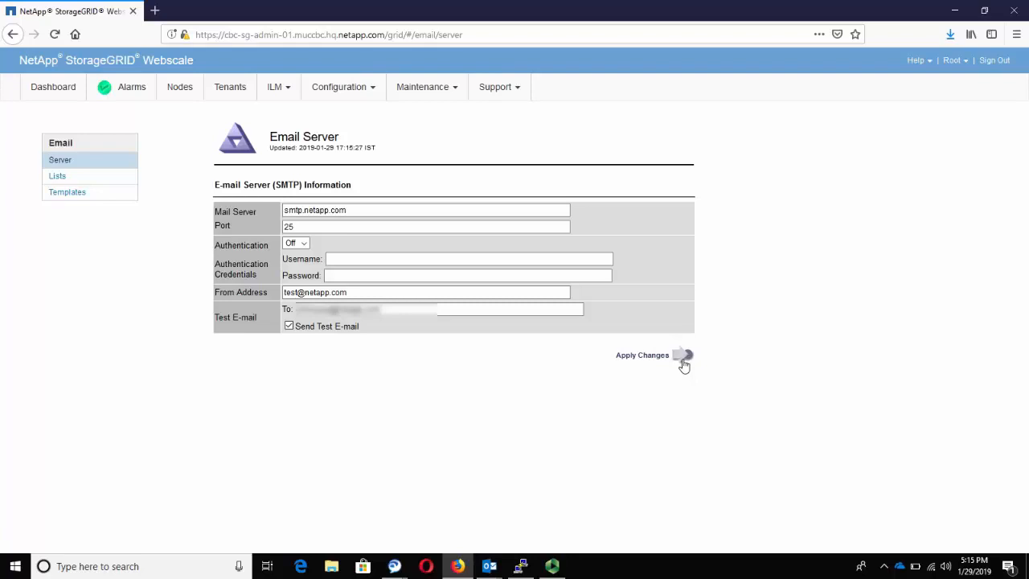
{"action": "left_click", "coordinate": [683, 355]}
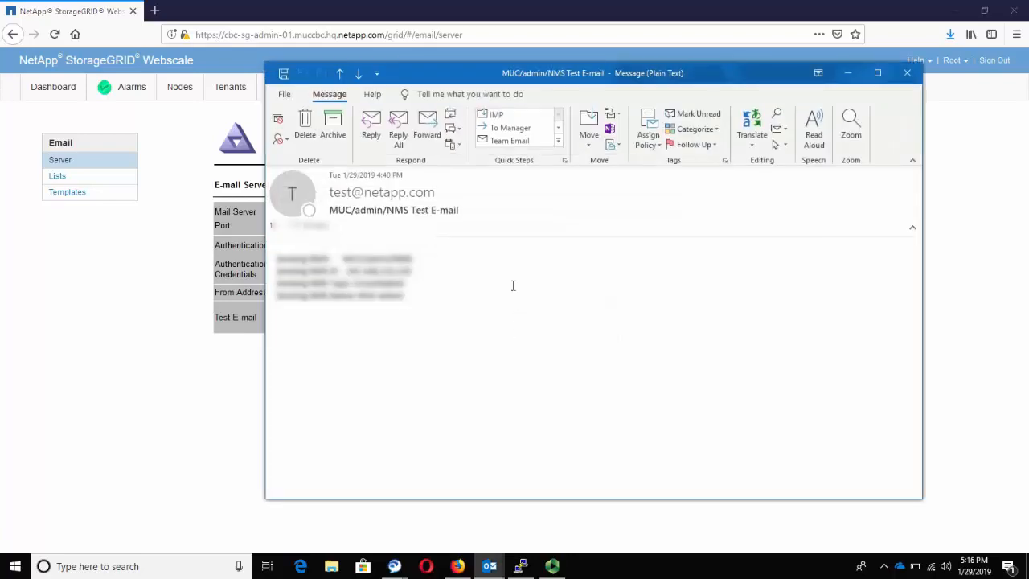